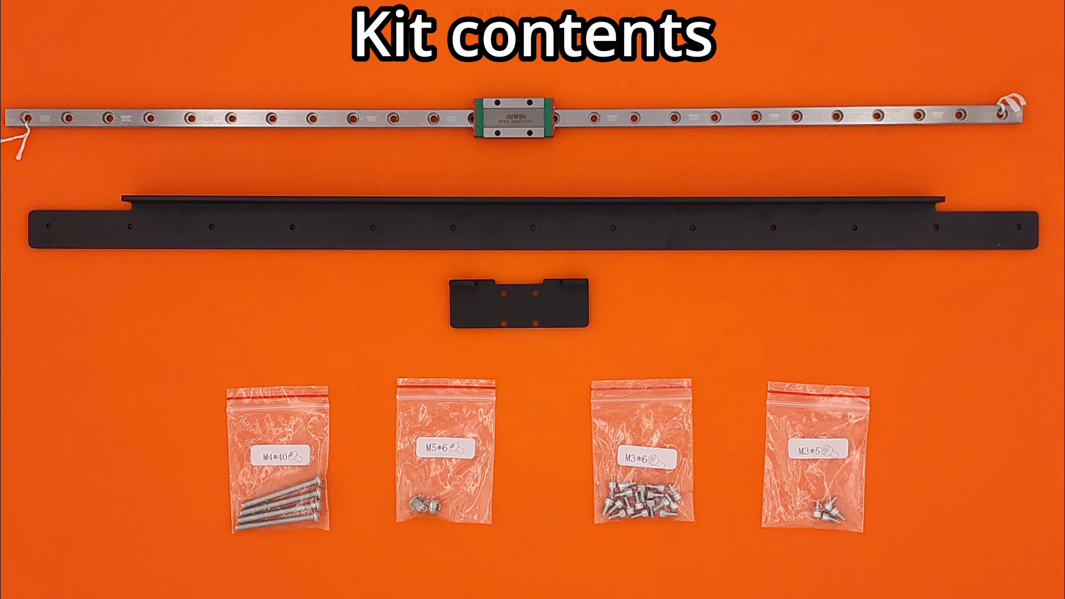
# - Watch the kit contents scene highlight the M3*5 screw bag, then the M5*6 bag
pyautogui.click(642, 457)
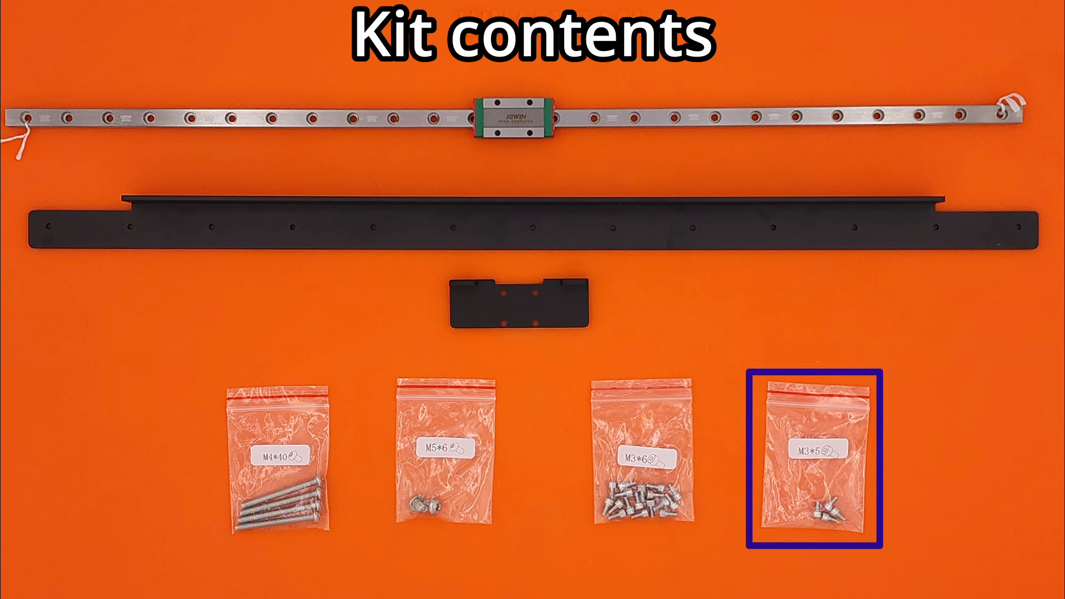
pyautogui.click(442, 462)
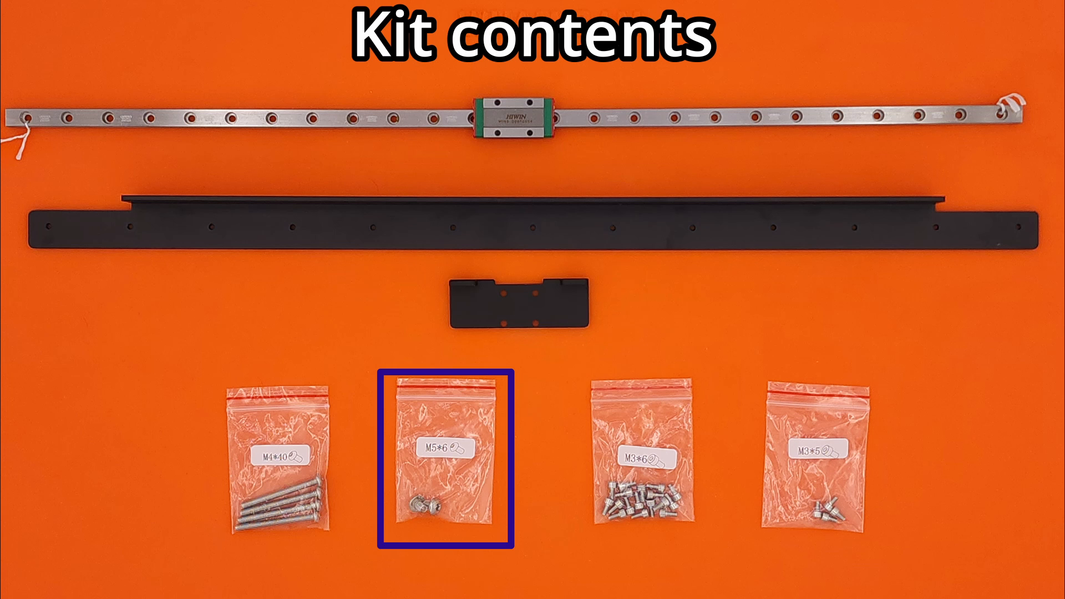
pyautogui.click(278, 457)
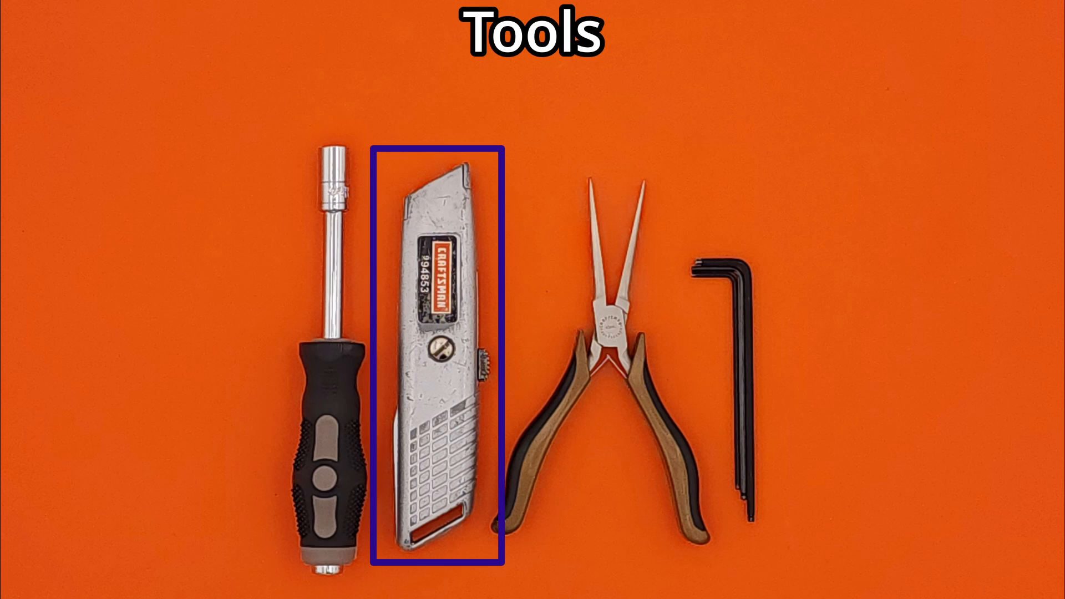
# - Watch the Tools scene highlight the utility knife, then the needle-nose pliers
pyautogui.click(612, 353)
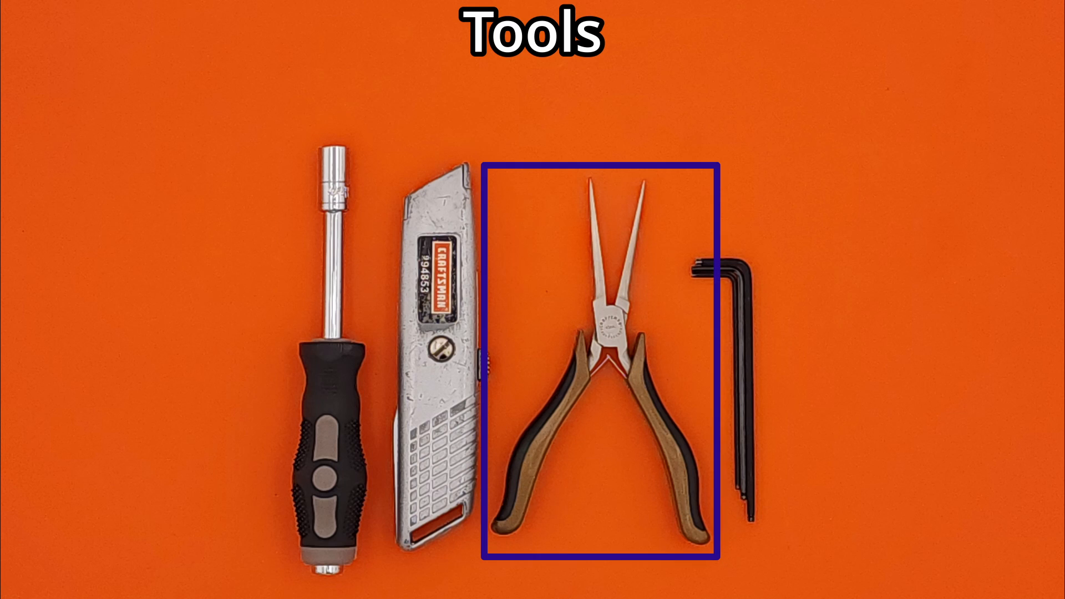